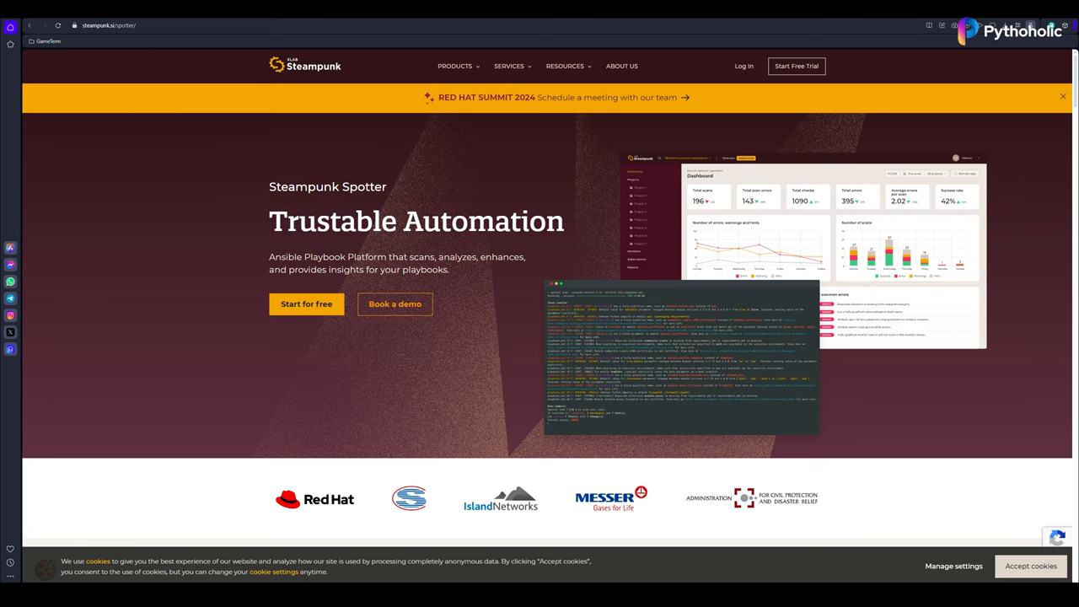
{"action": "mouse_move", "coordinate": [796, 66]}
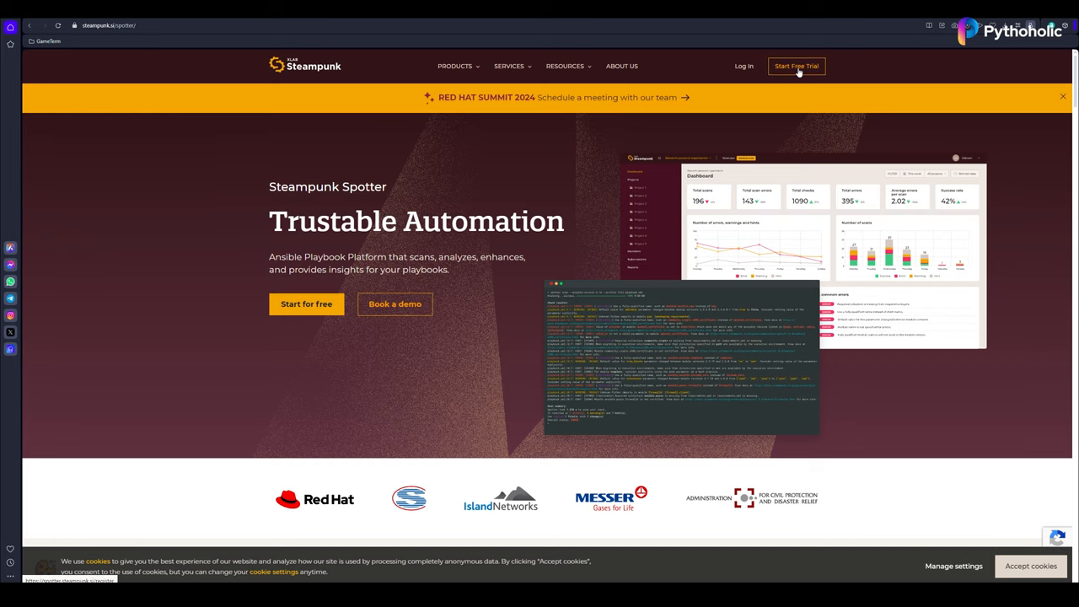
- Open the free-trial sign-up page, then switch to logging in with an existing account
{"action": "left_click", "coordinate": [796, 66]}
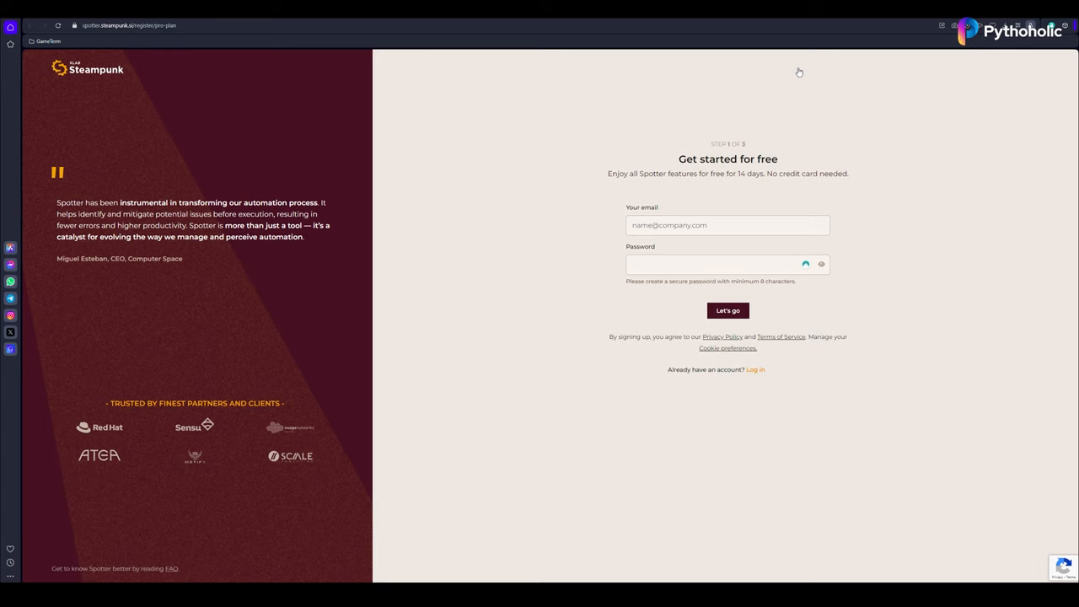
{"action": "left_click", "coordinate": [727, 225]}
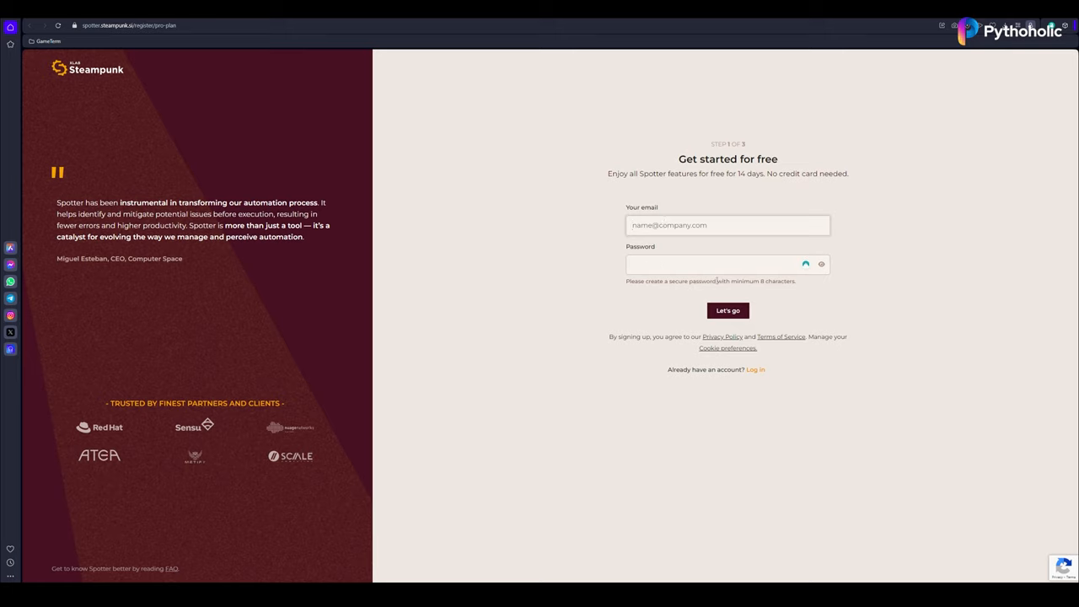
{"action": "left_click", "coordinate": [756, 369]}
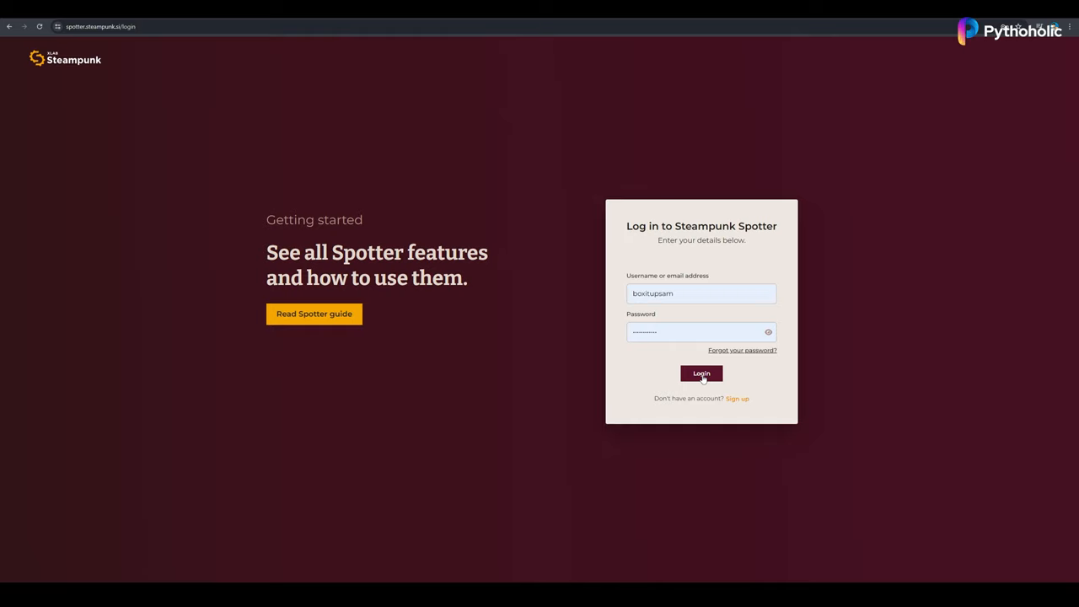
- Sign in to reach the personal organization dashboard showing zero scans
{"action": "left_click", "coordinate": [701, 373]}
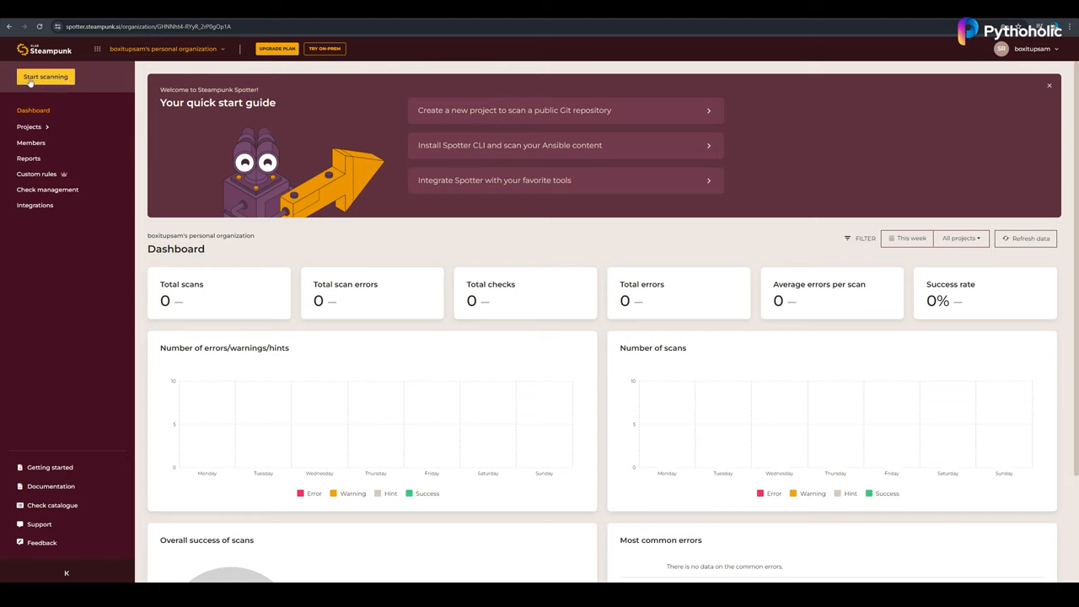
{"action": "mouse_move", "coordinate": [329, 124]}
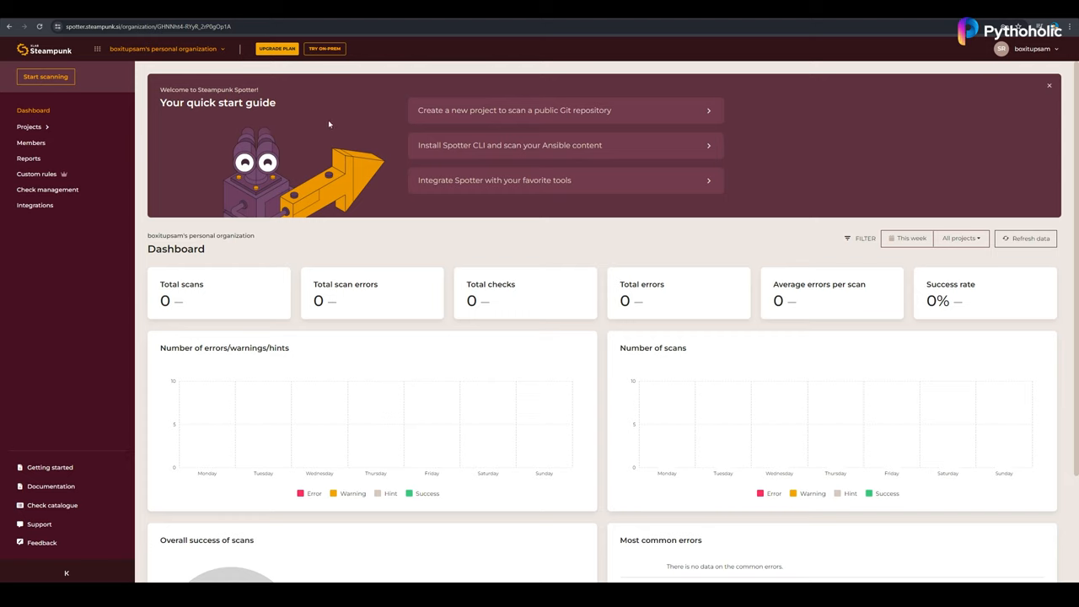
{"action": "mouse_move", "coordinate": [312, 111]}
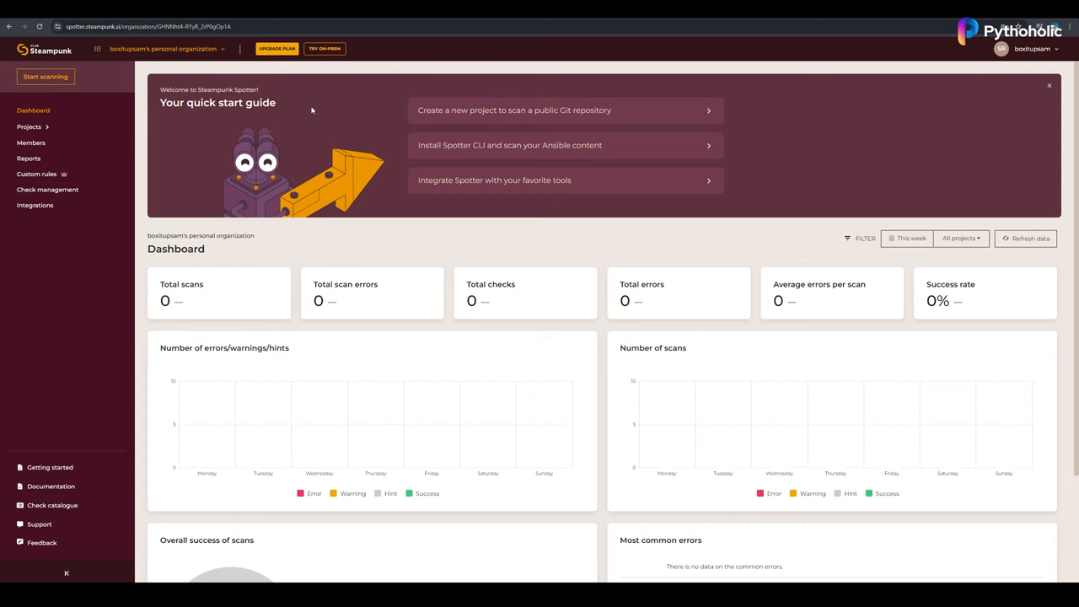
{"action": "mouse_move", "coordinate": [395, 103]}
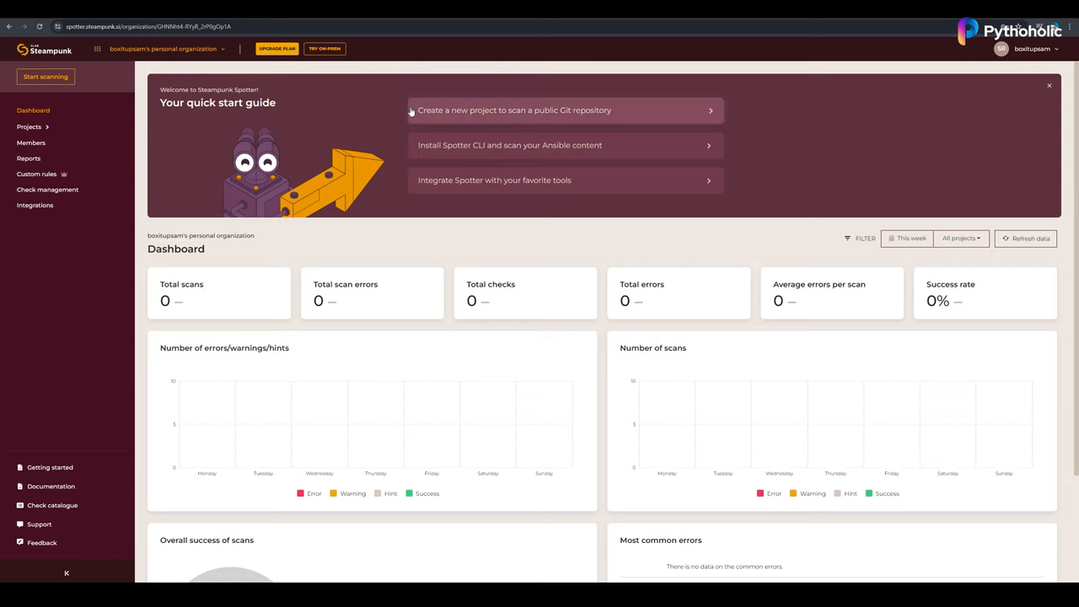
{"action": "mouse_move", "coordinate": [447, 113]}
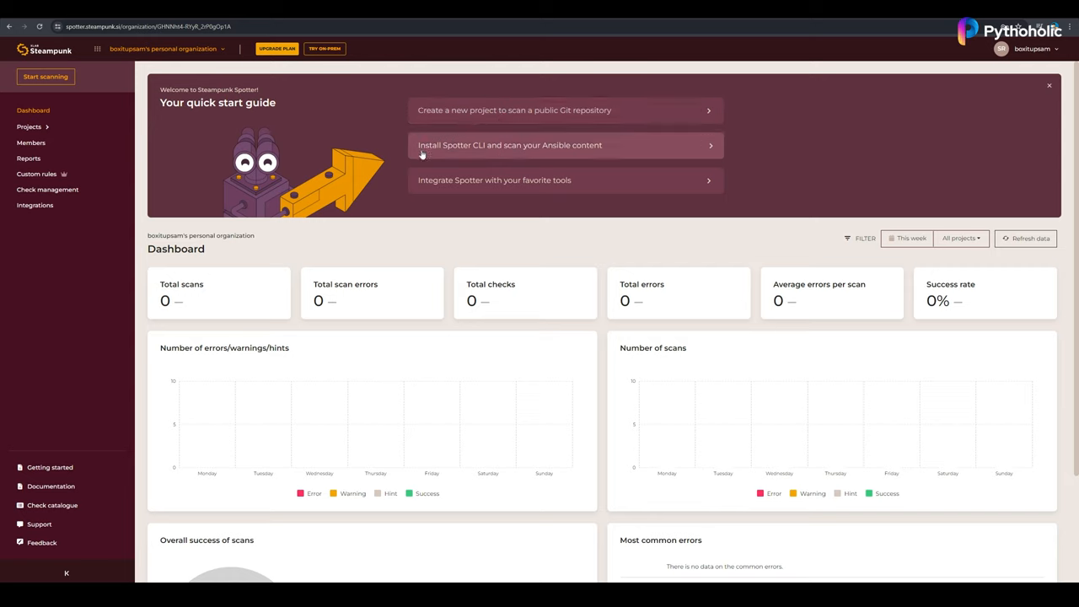
{"action": "mouse_move", "coordinate": [573, 155]}
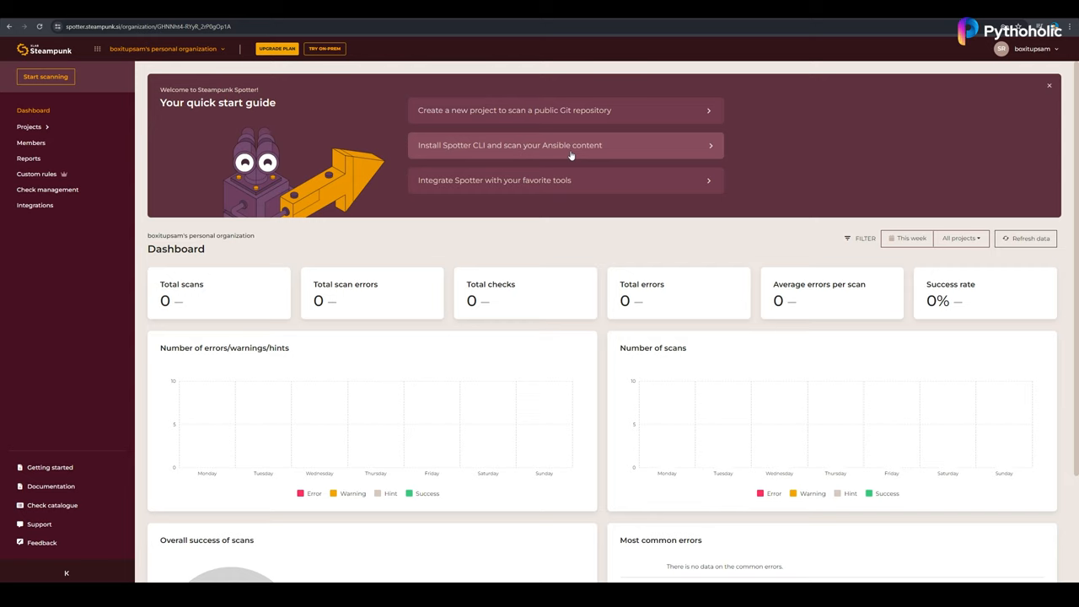
{"action": "mouse_move", "coordinate": [405, 183]}
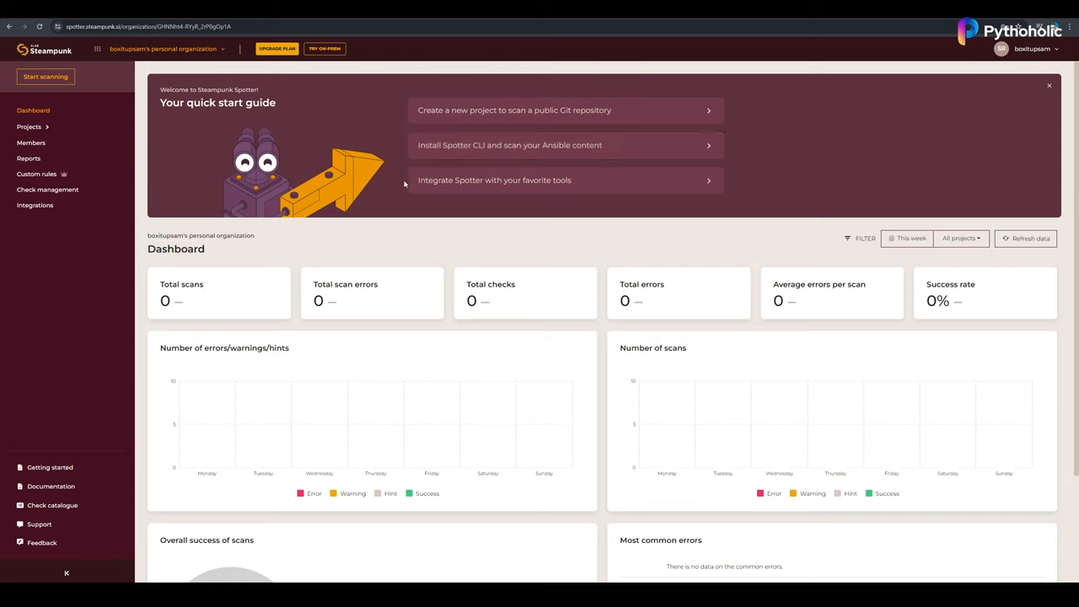
{"action": "mouse_move", "coordinate": [494, 179]}
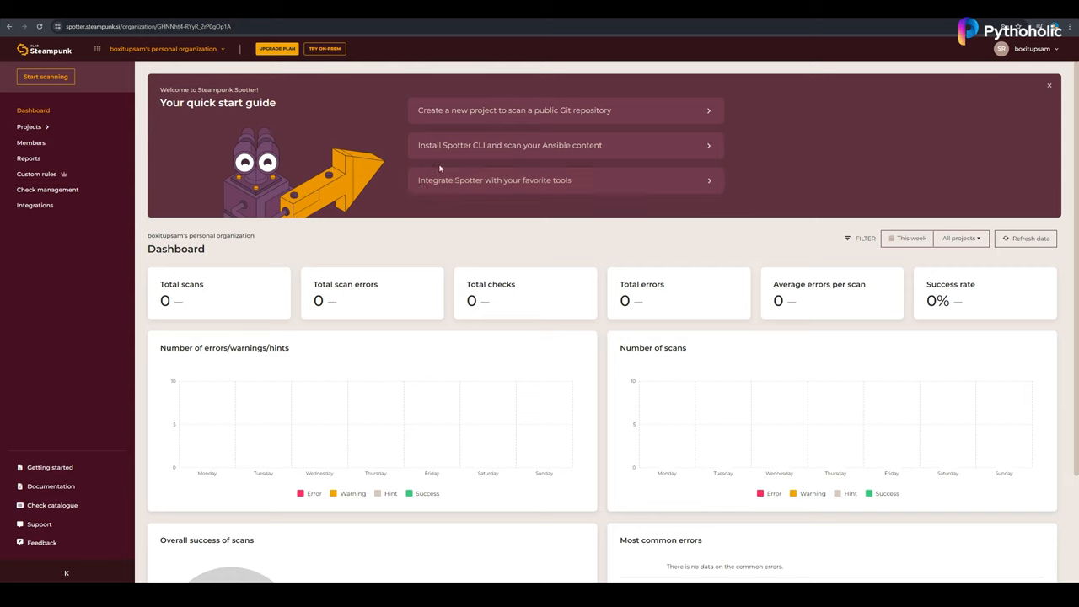
{"action": "mouse_move", "coordinate": [402, 153]}
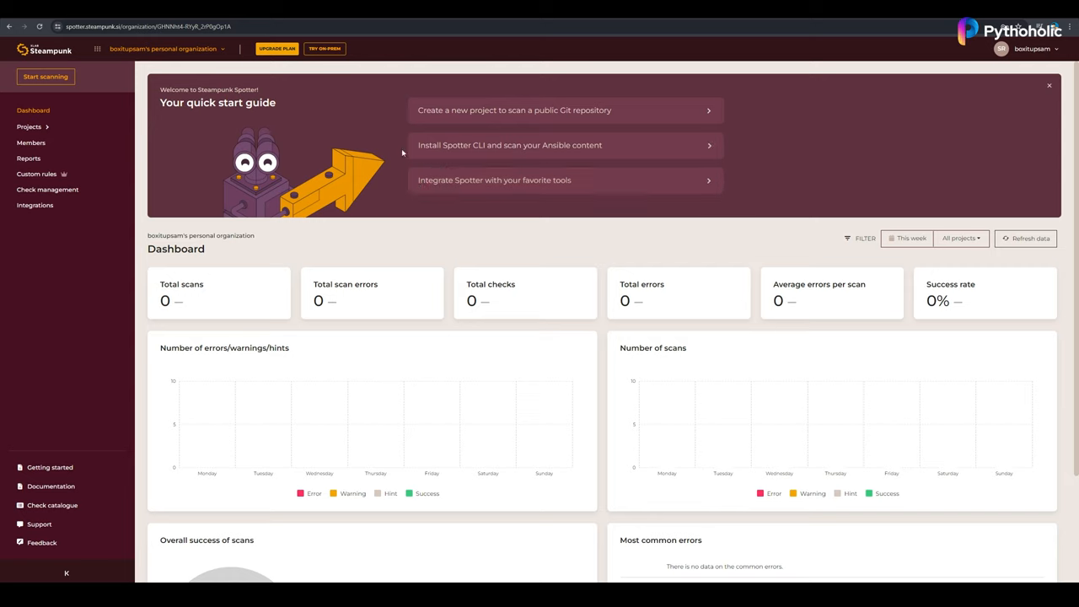
{"action": "mouse_move", "coordinate": [484, 145]}
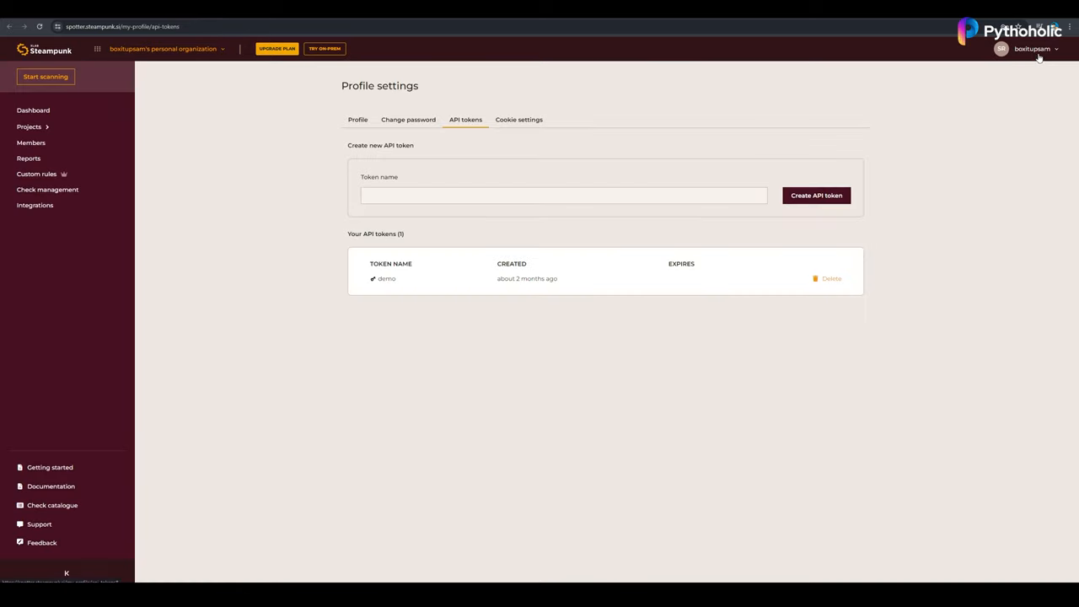
- Create a new API token named demo2 from the account settings
{"action": "left_click", "coordinate": [1034, 48]}
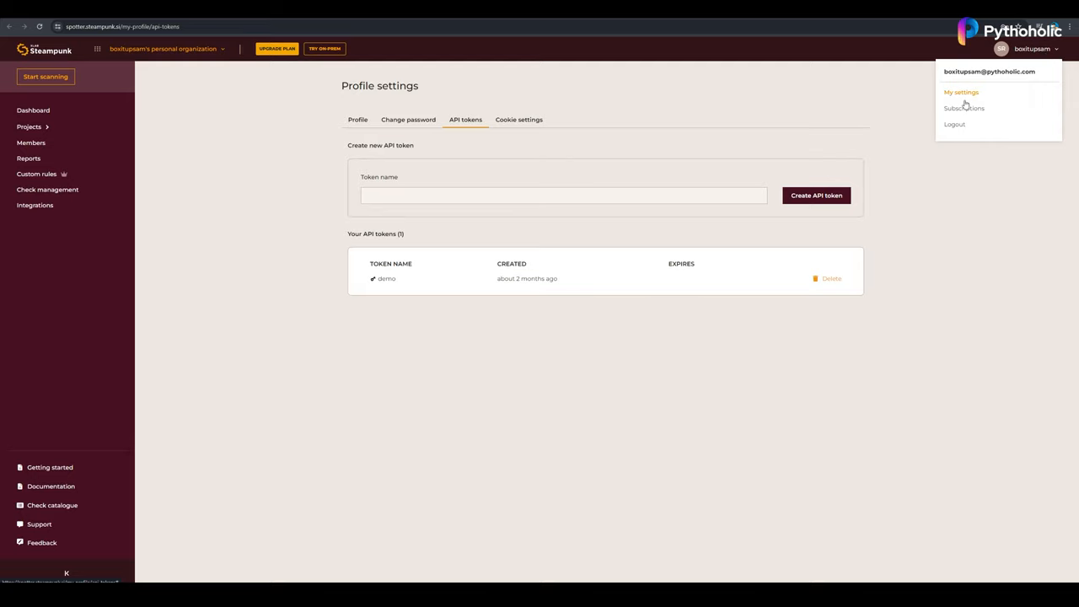
{"action": "mouse_move", "coordinate": [966, 101]}
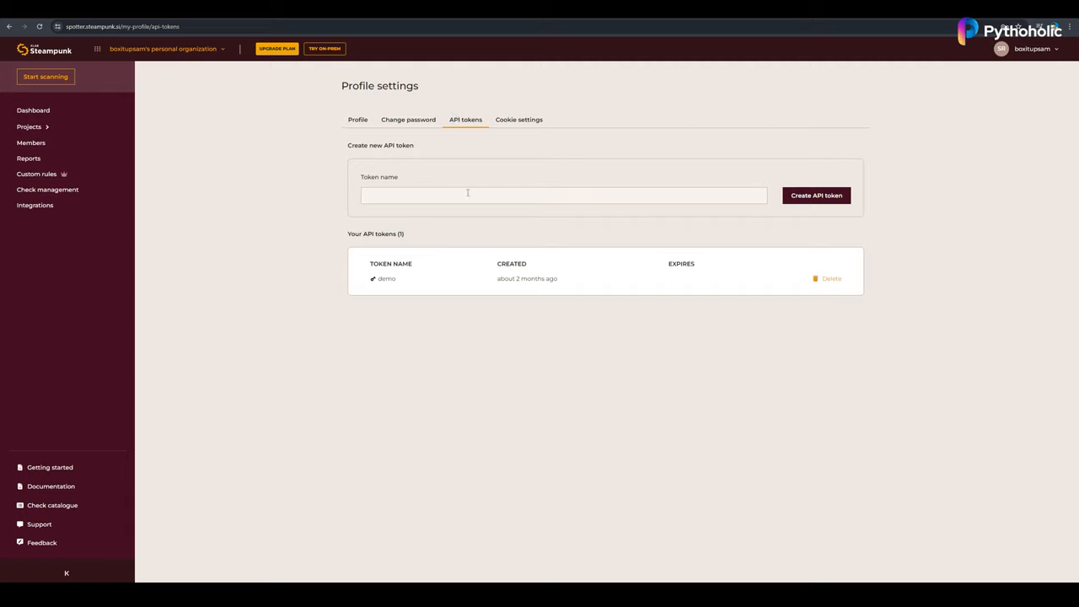
{"action": "type", "text": "demo2"}
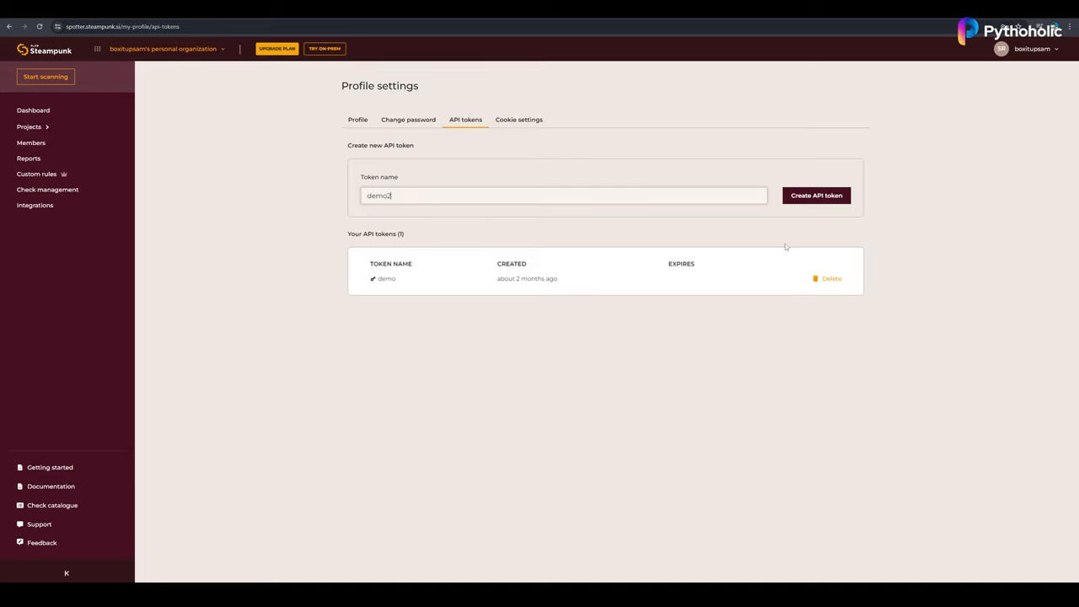
{"action": "left_click", "coordinate": [816, 195]}
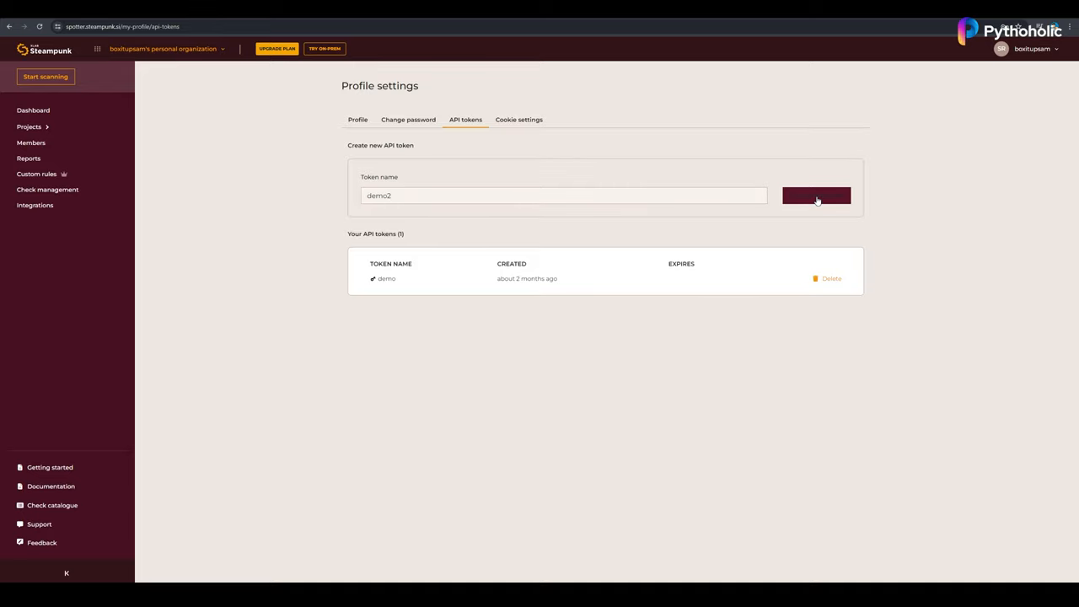
{"action": "left_click", "coordinate": [816, 194]}
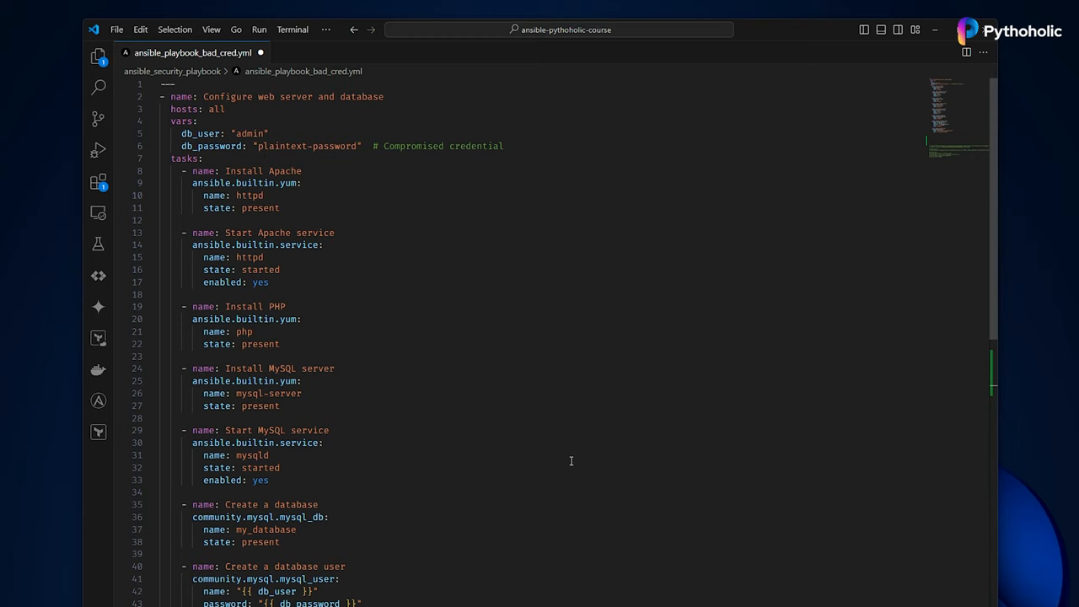
{"action": "mouse_move", "coordinate": [422, 348]}
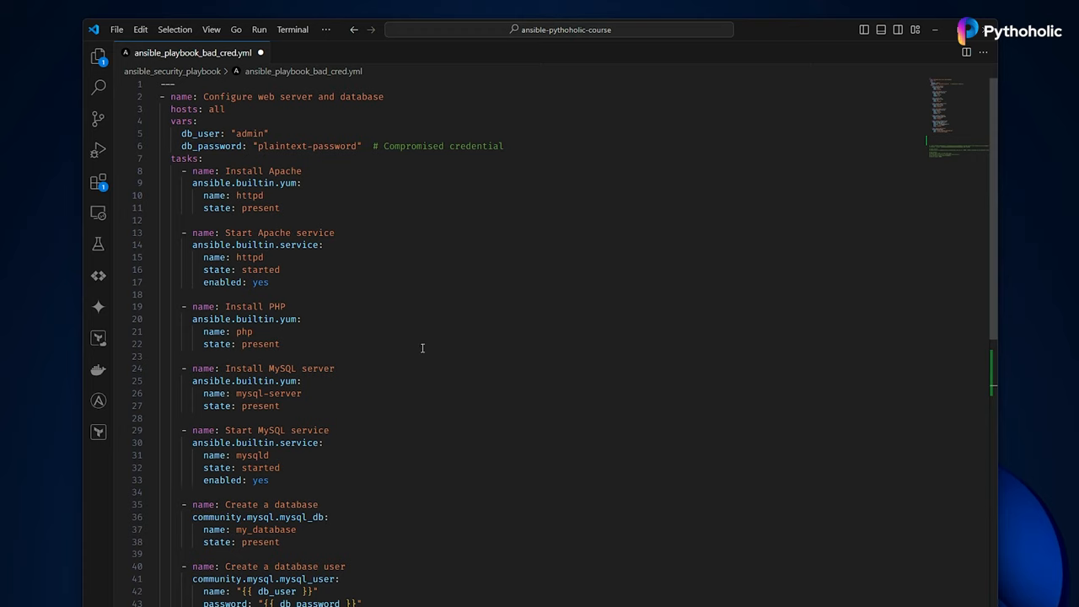
{"action": "mouse_move", "coordinate": [401, 140]}
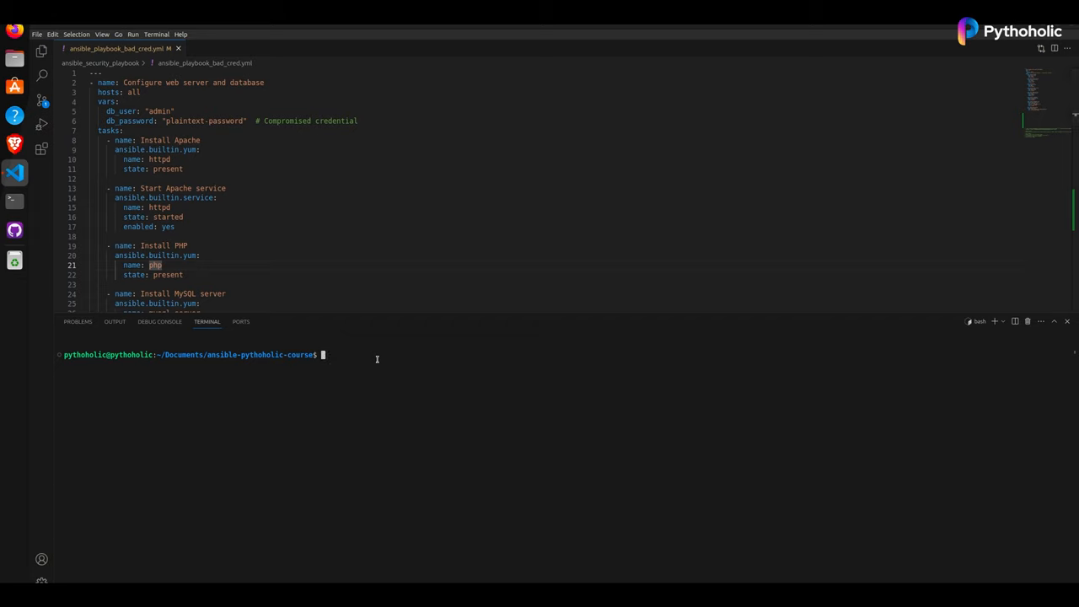
- Enter the security-profile Spotter scan of ansible_playbook_bad_cred.yml with --ansible-version 2.15
{"action": "type", "text": "spotter scan --profile ansible_security_playbook/ansible_playbook_bad_cred.yml"}
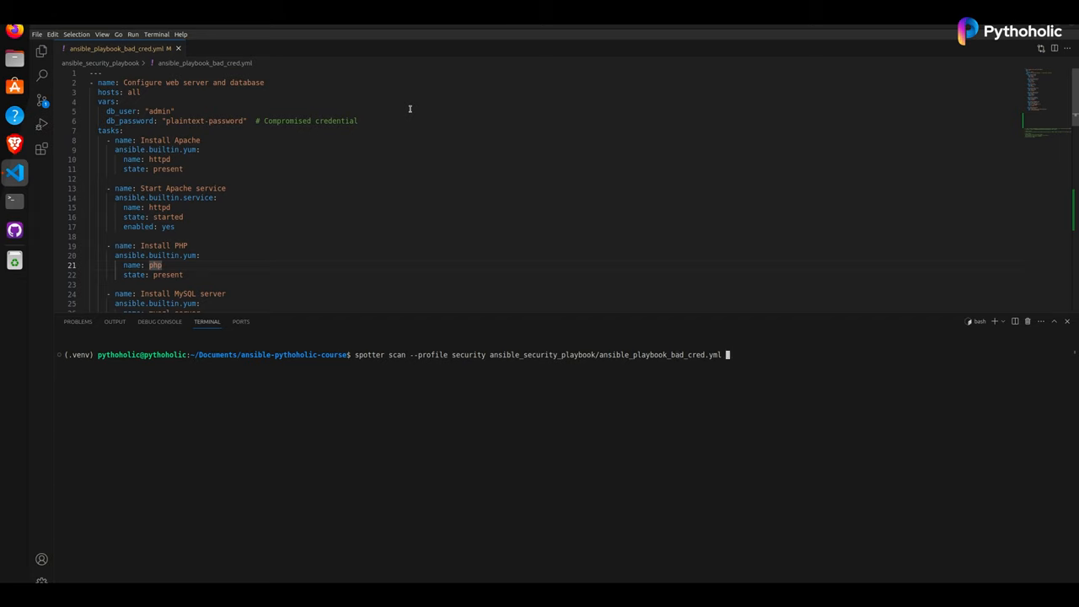
{"action": "type", "text": "--ansible-version 2.1"}
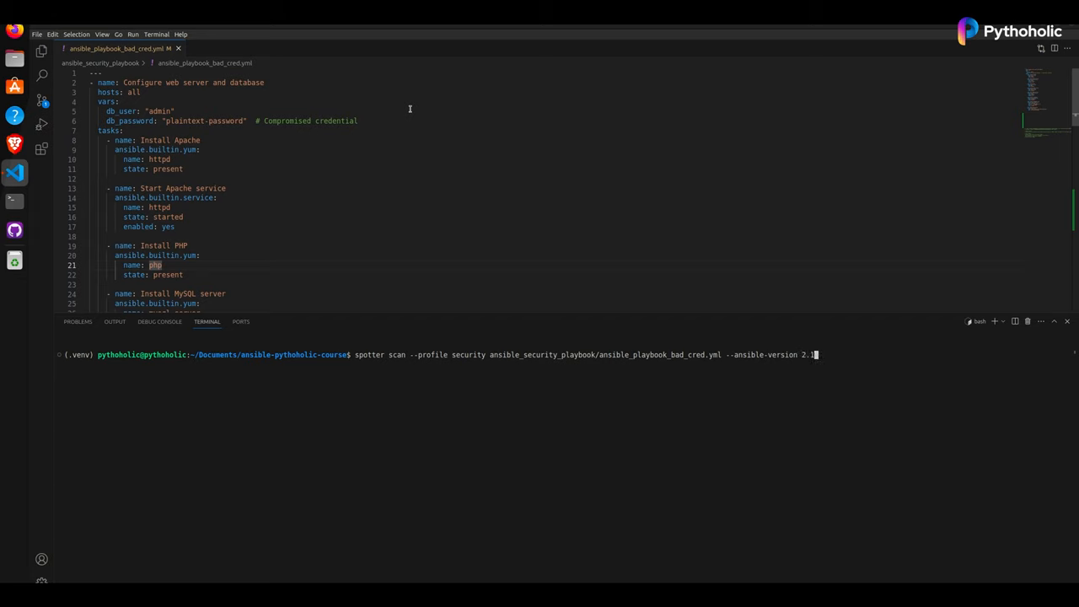
{"action": "type", "text": "5"}
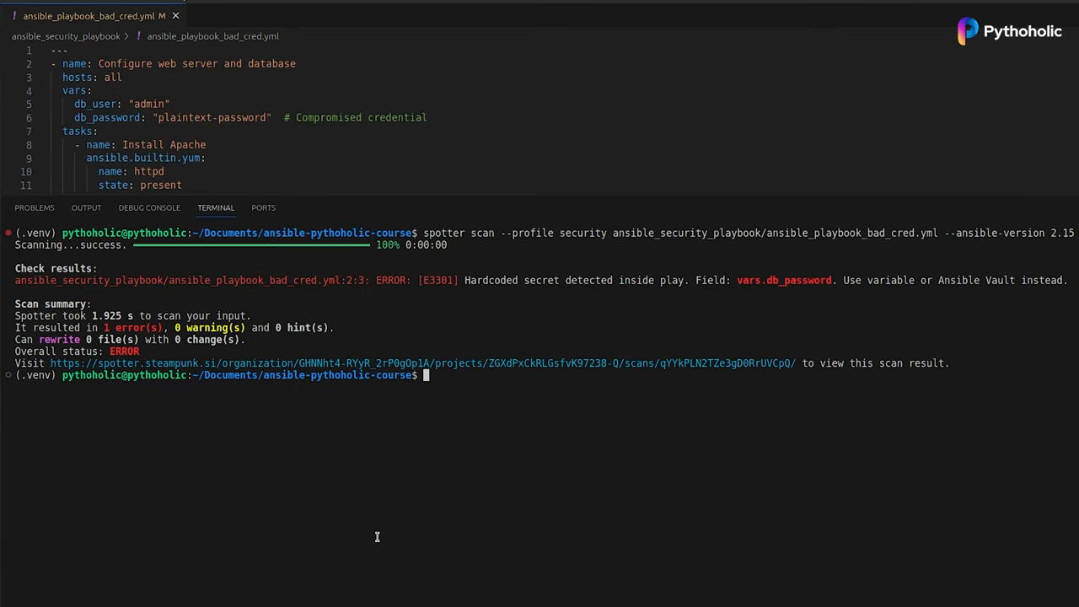
{"action": "mouse_move", "coordinate": [91, 293]}
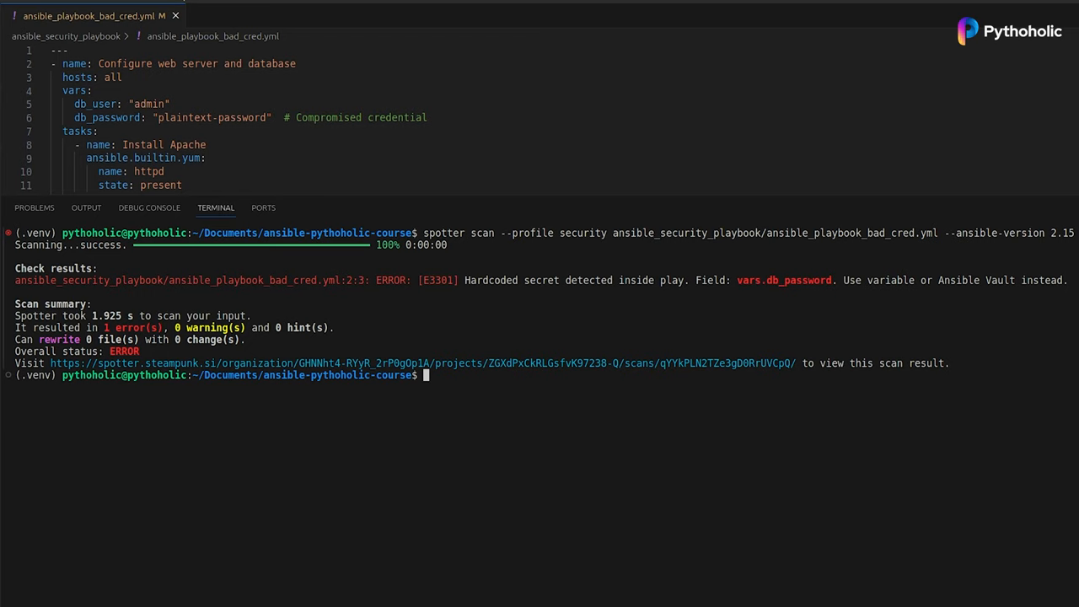
{"action": "mouse_move", "coordinate": [59, 329]}
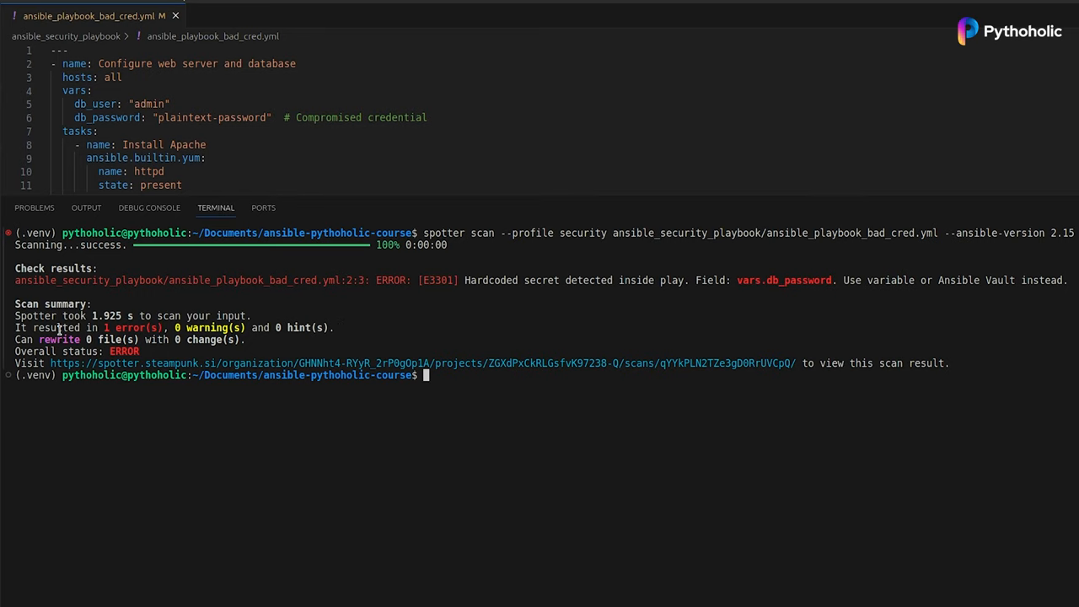
- Follow the scan-result URL in the terminal output to the Spotter dashboard
{"action": "double_click", "coordinate": [105, 316]}
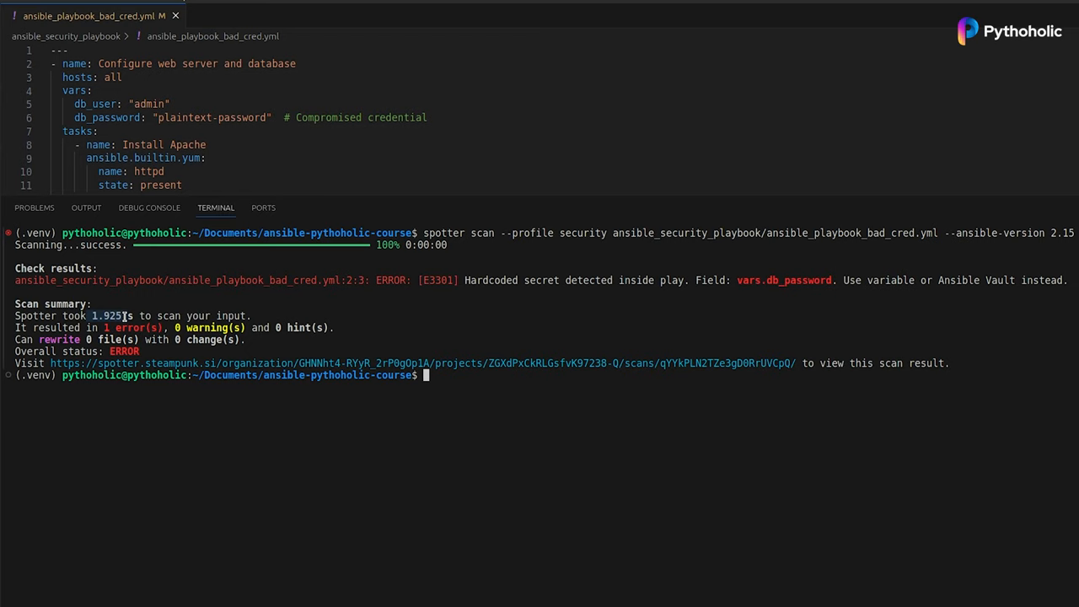
{"action": "left_click", "coordinate": [422, 363]}
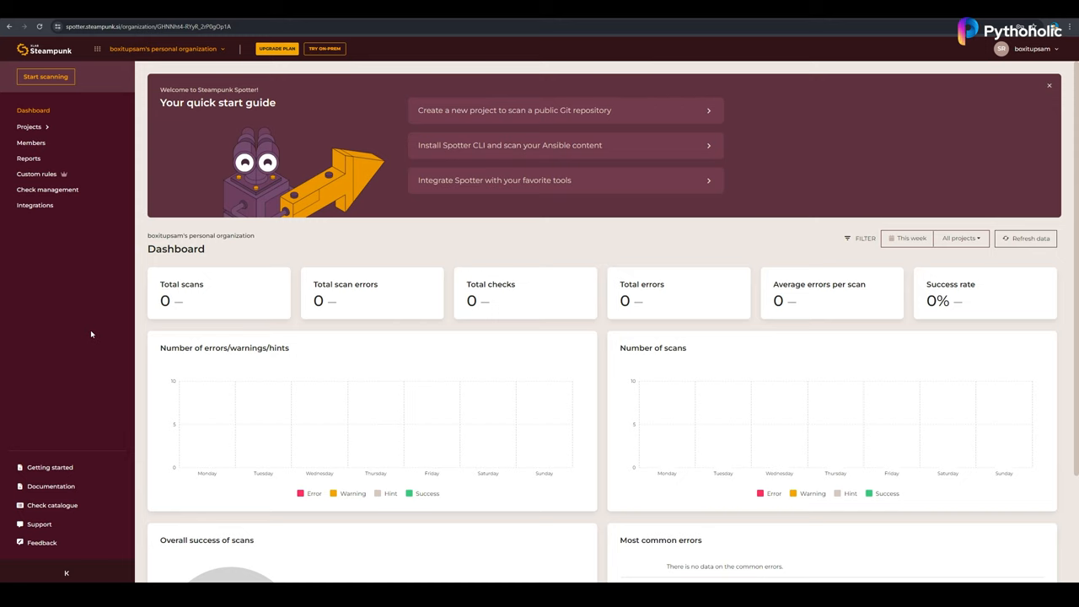
{"action": "mouse_move", "coordinate": [75, 100]}
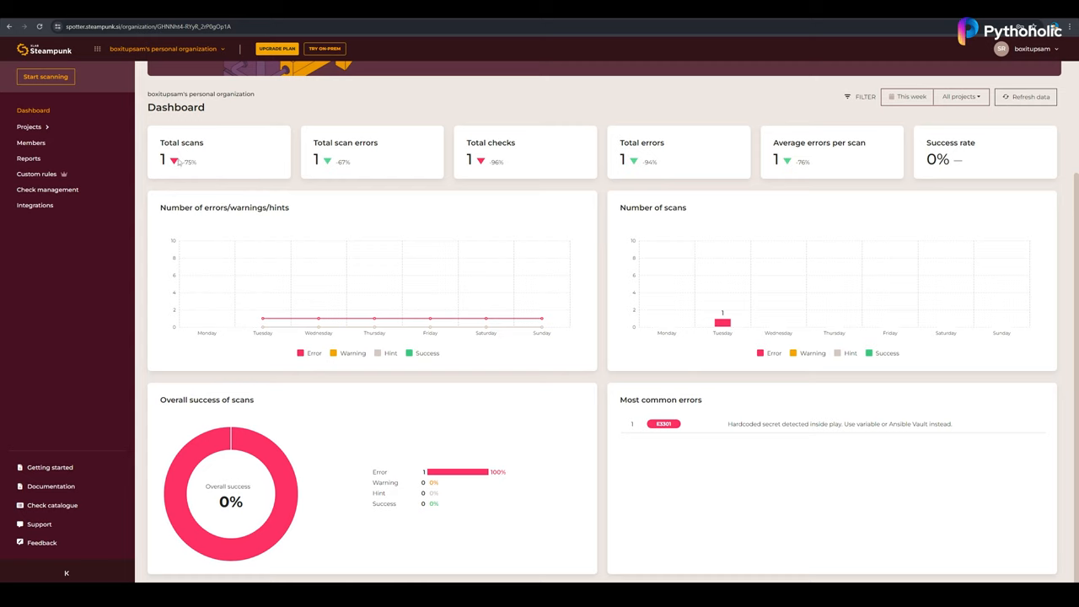
{"action": "mouse_move", "coordinate": [370, 155]}
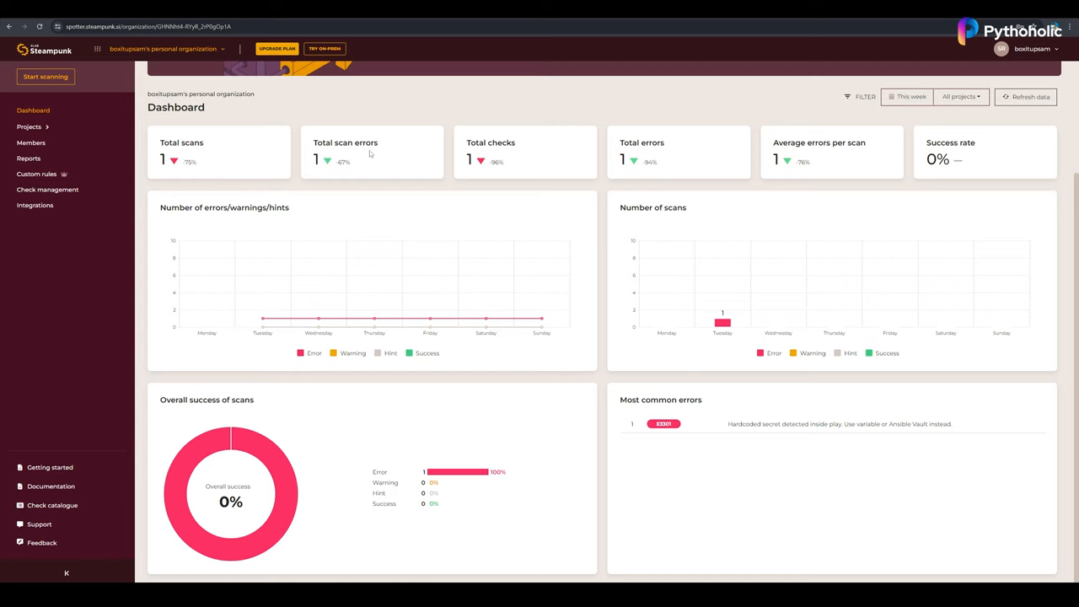
{"action": "mouse_move", "coordinate": [754, 263]}
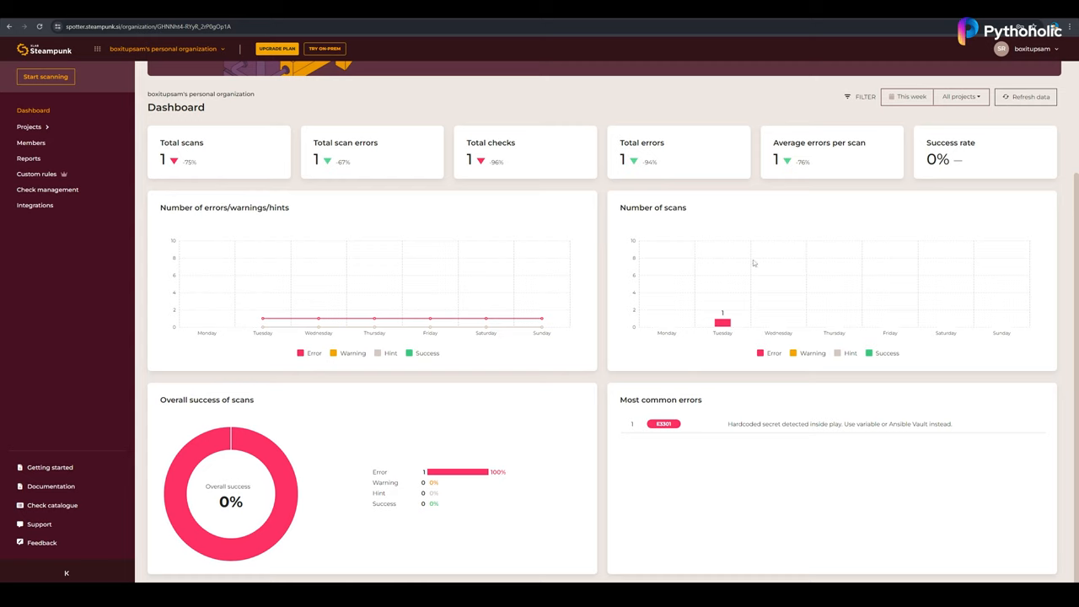
{"action": "mouse_move", "coordinate": [701, 411]}
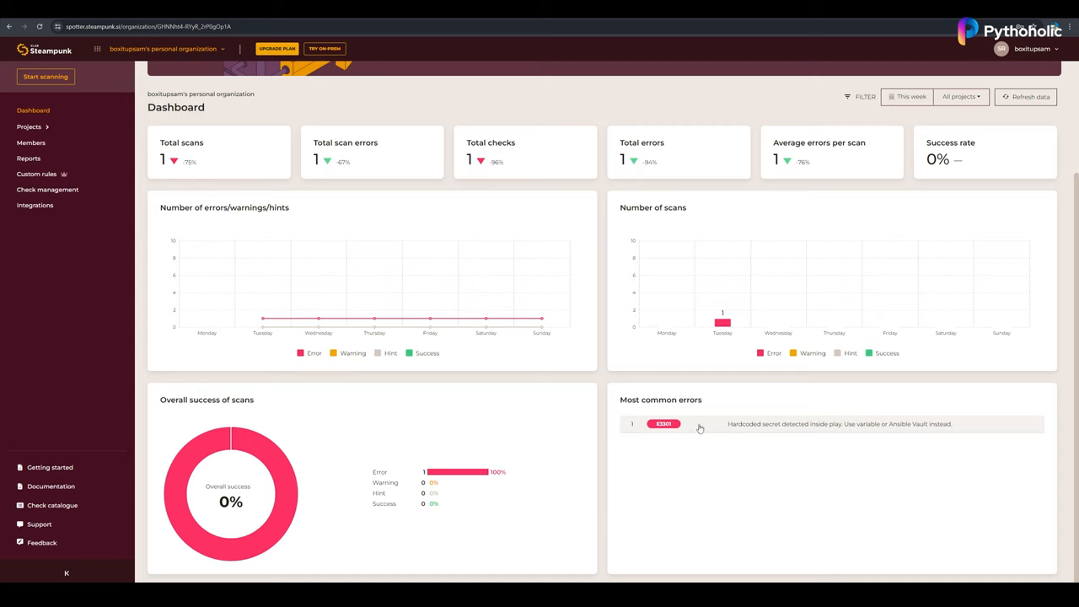
- Open the catalogue details for the E3301 hardcoded-secret error
{"action": "left_click", "coordinate": [663, 423]}
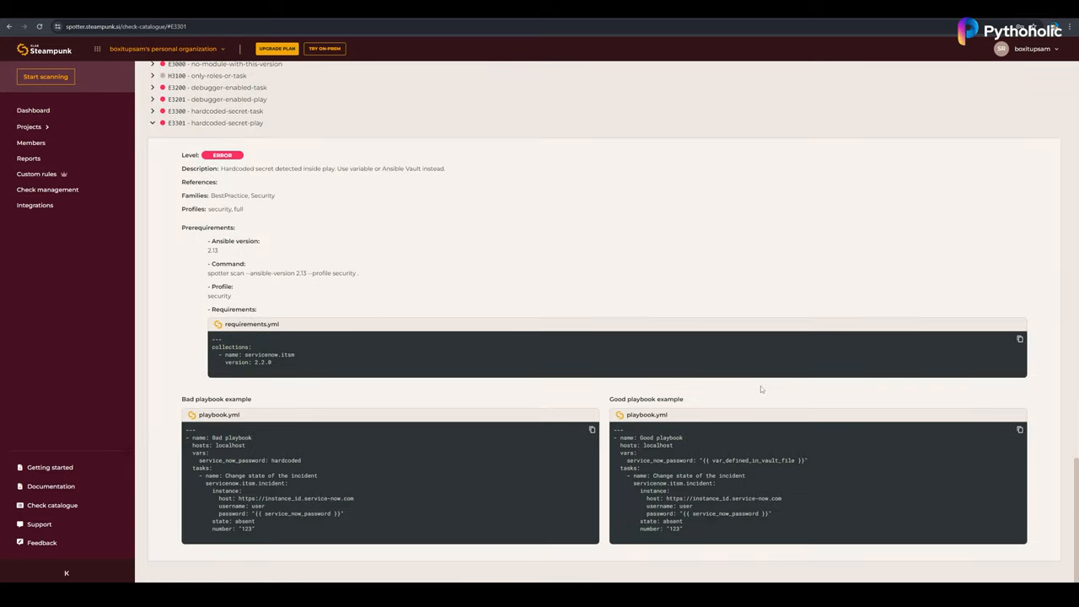
{"action": "mouse_move", "coordinate": [420, 146]}
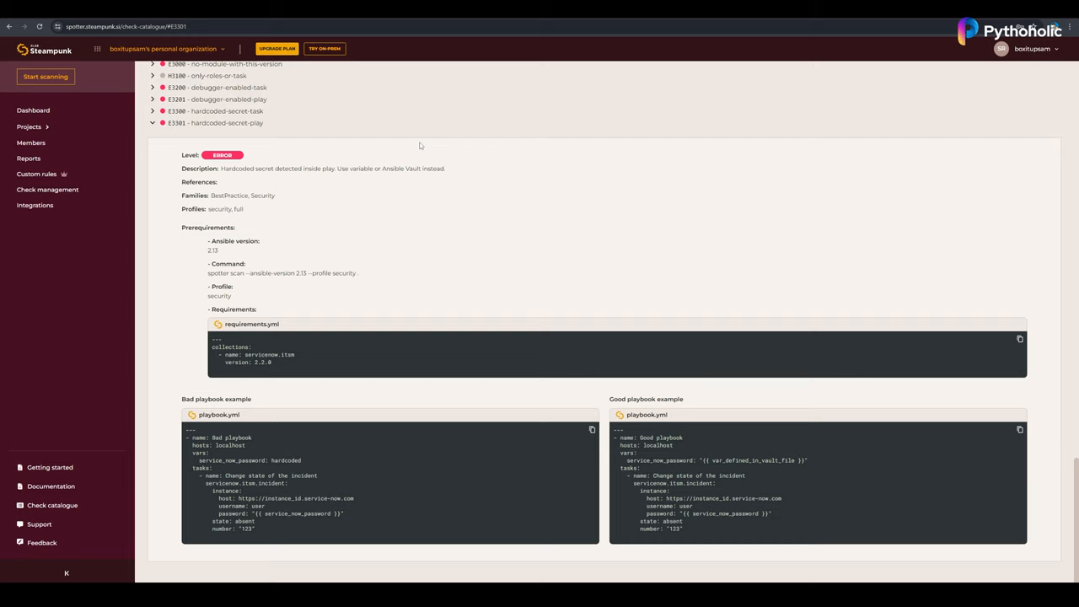
{"action": "mouse_move", "coordinate": [333, 397]}
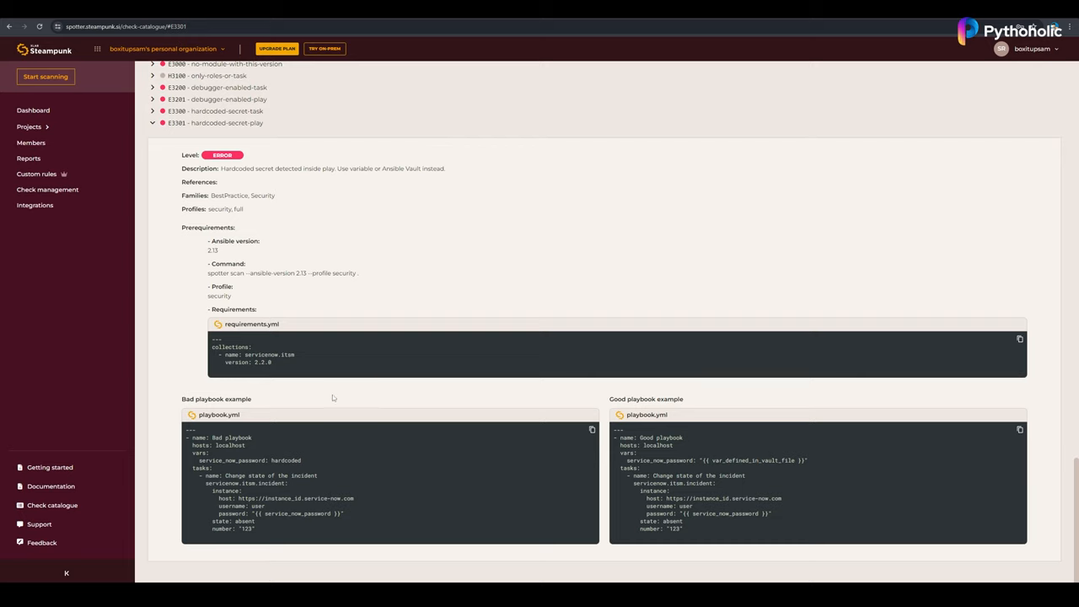
{"action": "mouse_move", "coordinate": [615, 413]}
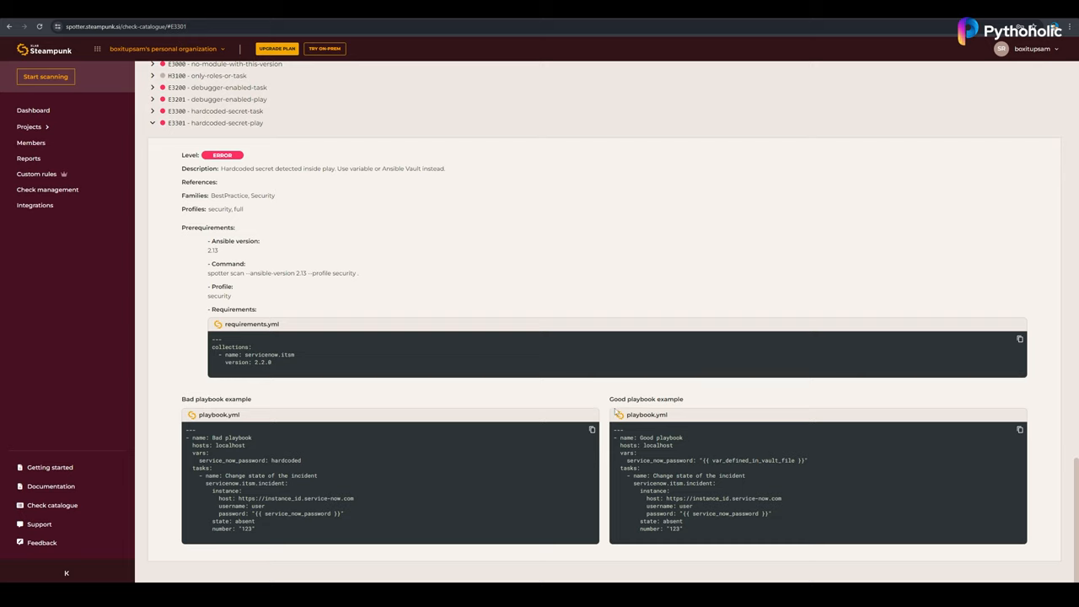
{"action": "mouse_move", "coordinate": [636, 395]}
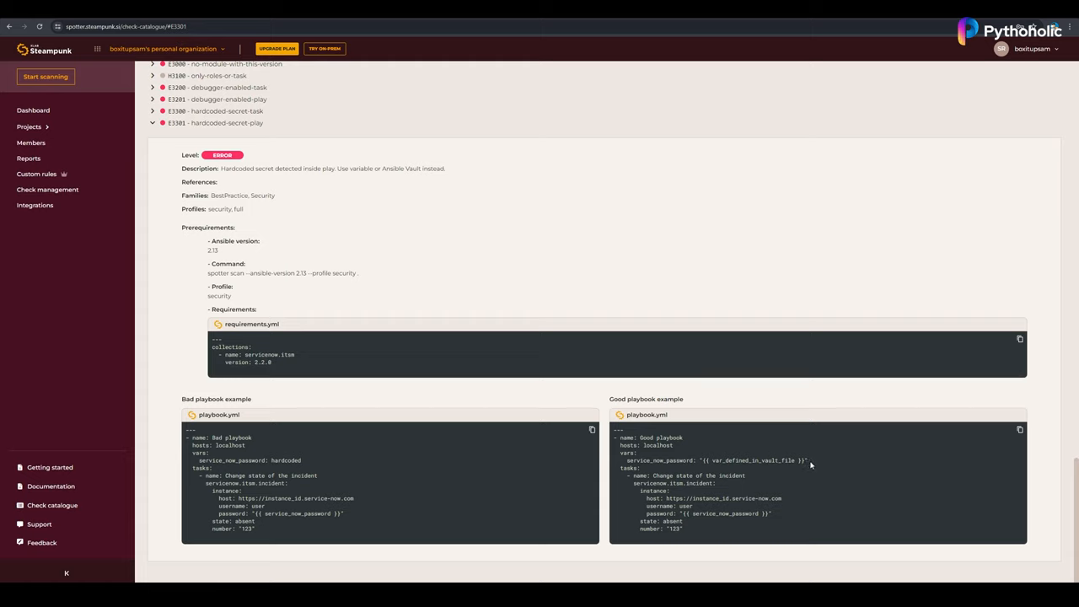
{"action": "mouse_move", "coordinate": [697, 396]}
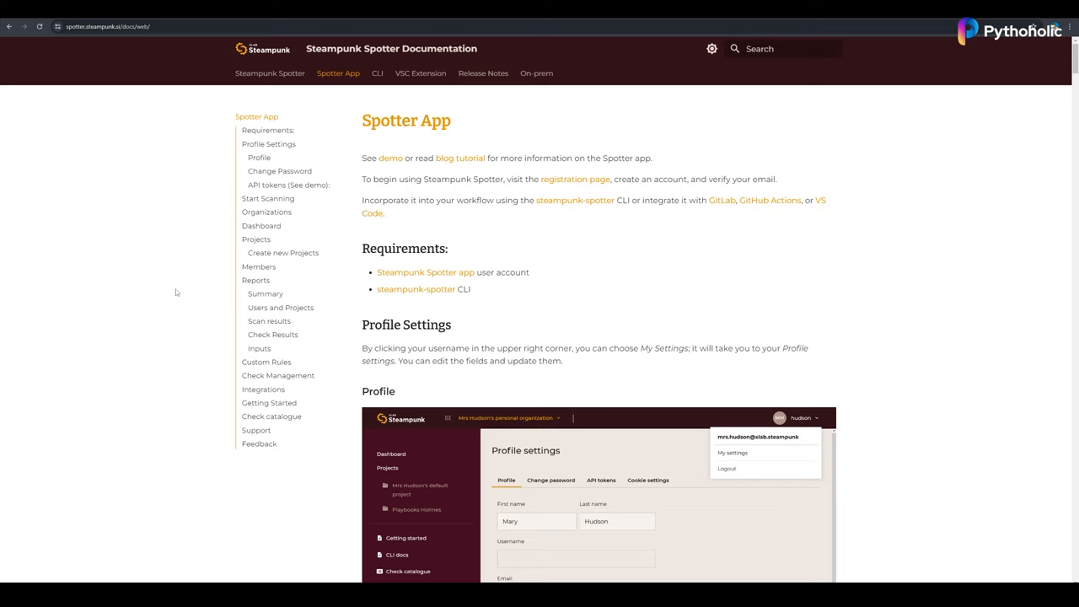
- Scroll the Spotter App documentation and play the project-creation demo video
{"action": "scroll", "scroll_direction": "down", "scroll_amount": 3}
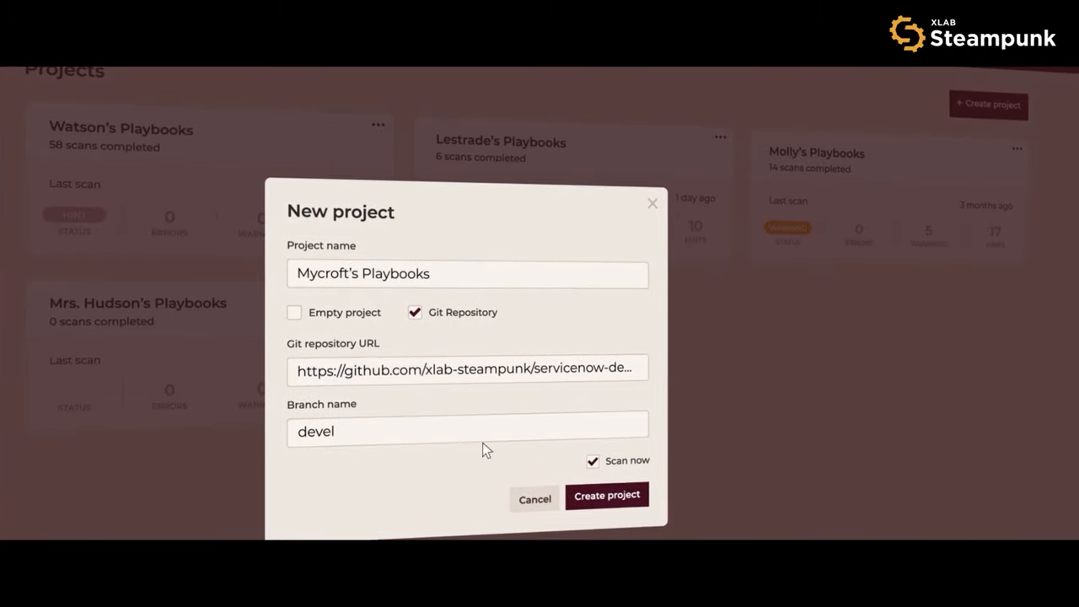
{"action": "left_click", "coordinate": [606, 495]}
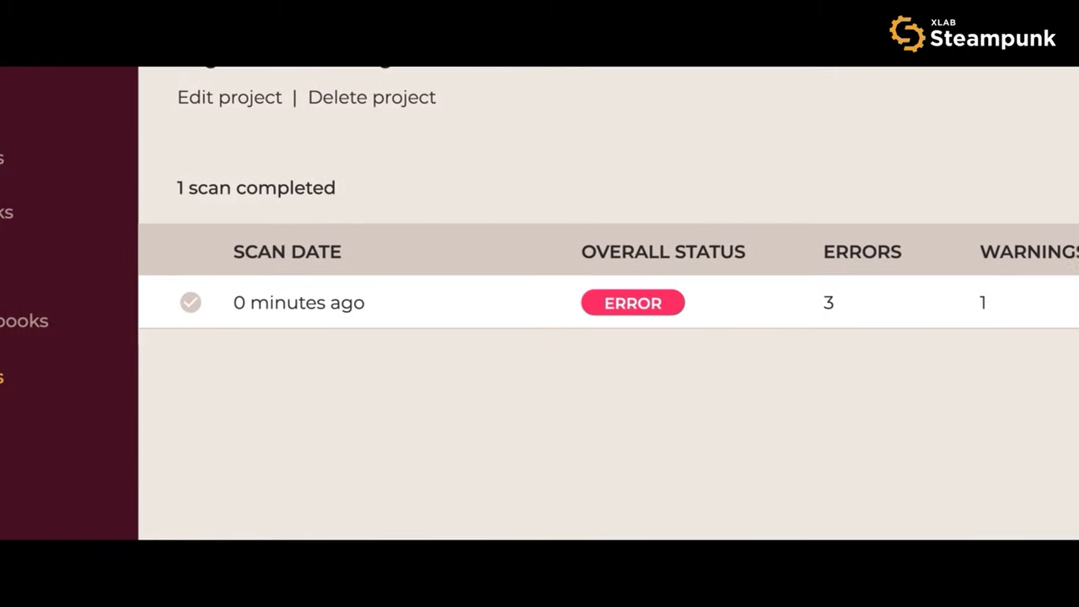